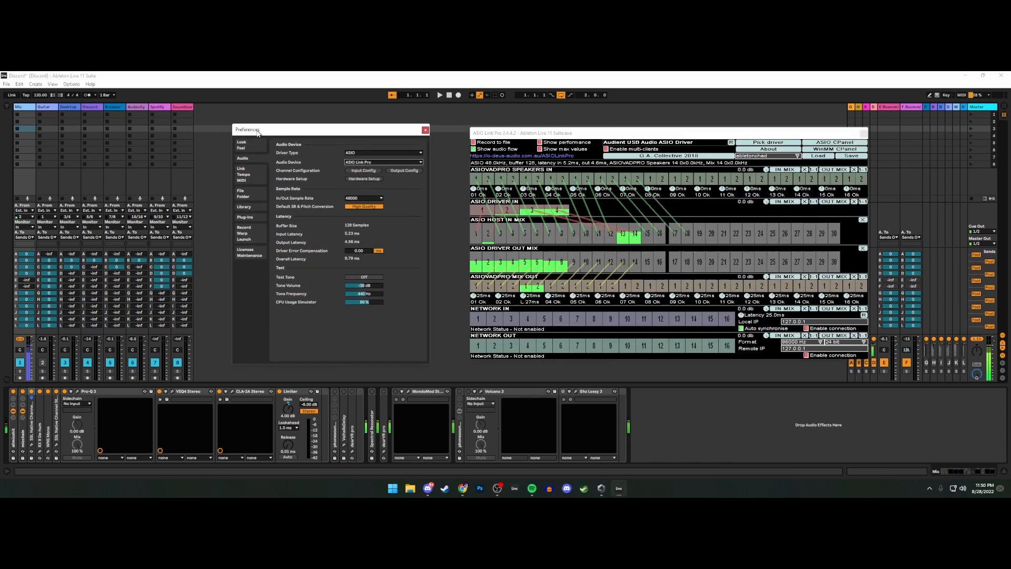
- Review the Select ASIO Driver dialog showing Audient USB Audio ASIO Driver, then dismiss it
click(768, 143)
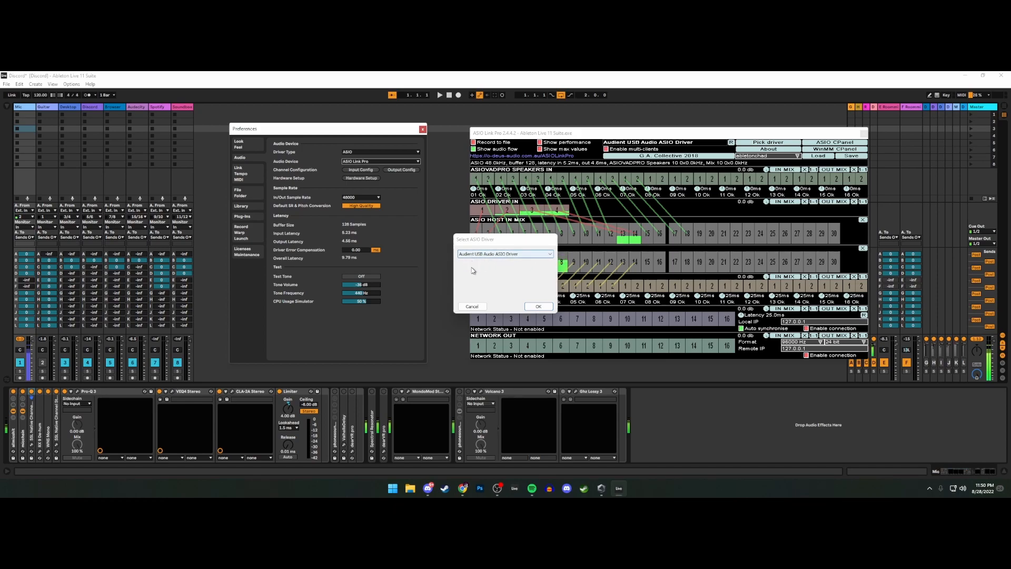
click(538, 305)
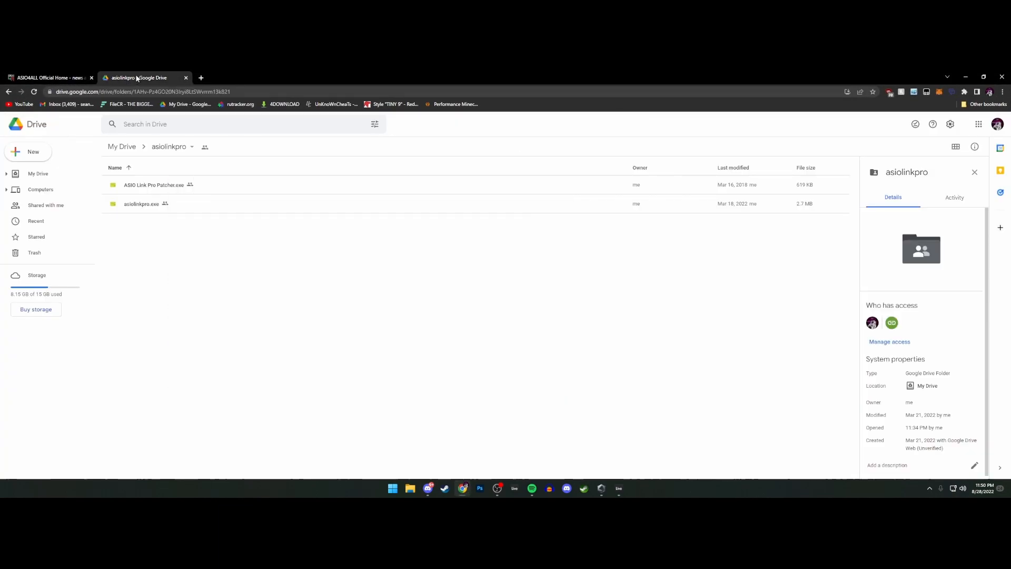
mouse_move(136, 200)
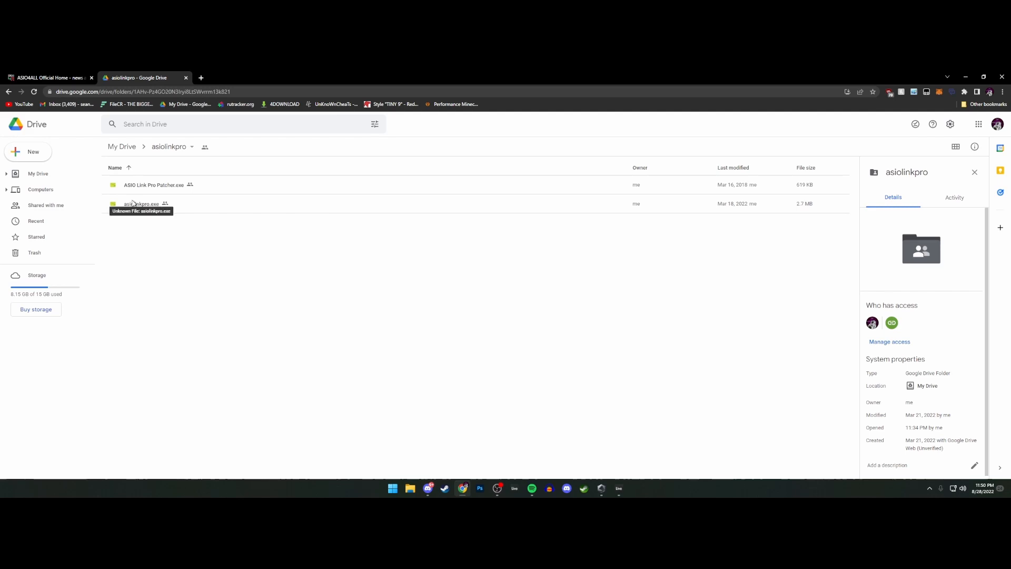
mouse_move(164, 190)
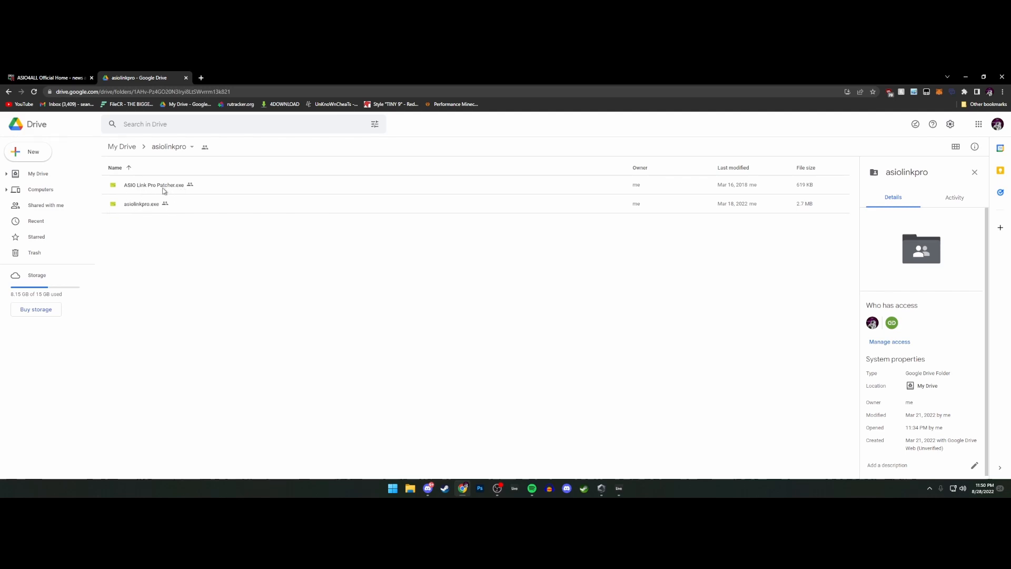
mouse_move(313, 354)
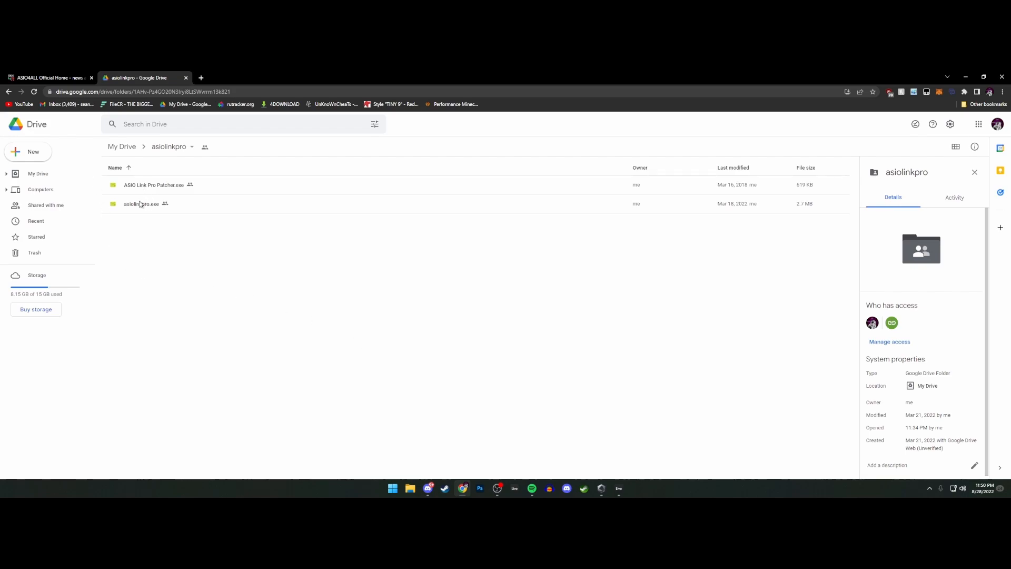
mouse_move(157, 196)
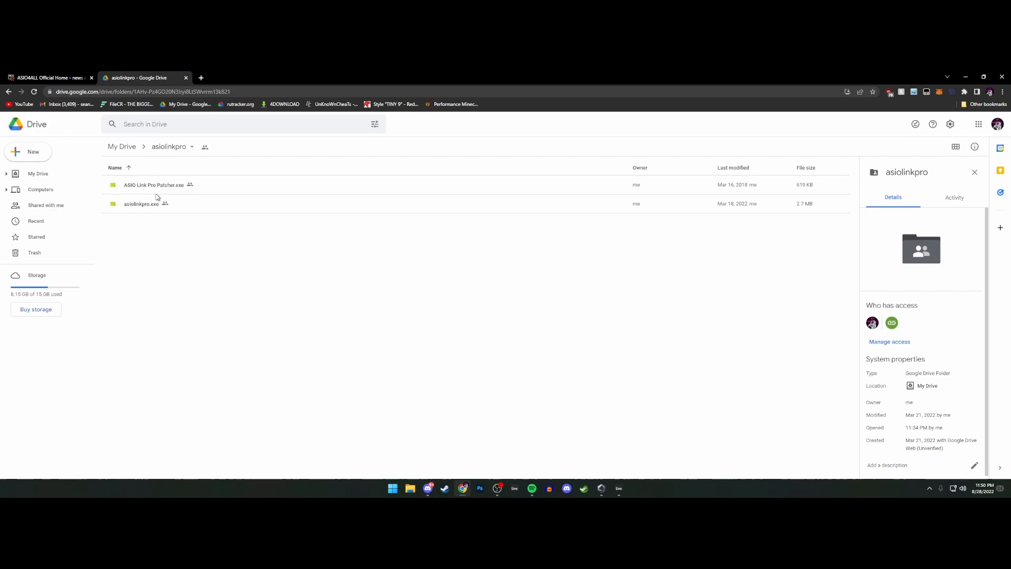
- Switch from the asiolinkpro Drive folder to the ASIO4ALL download page
click(47, 78)
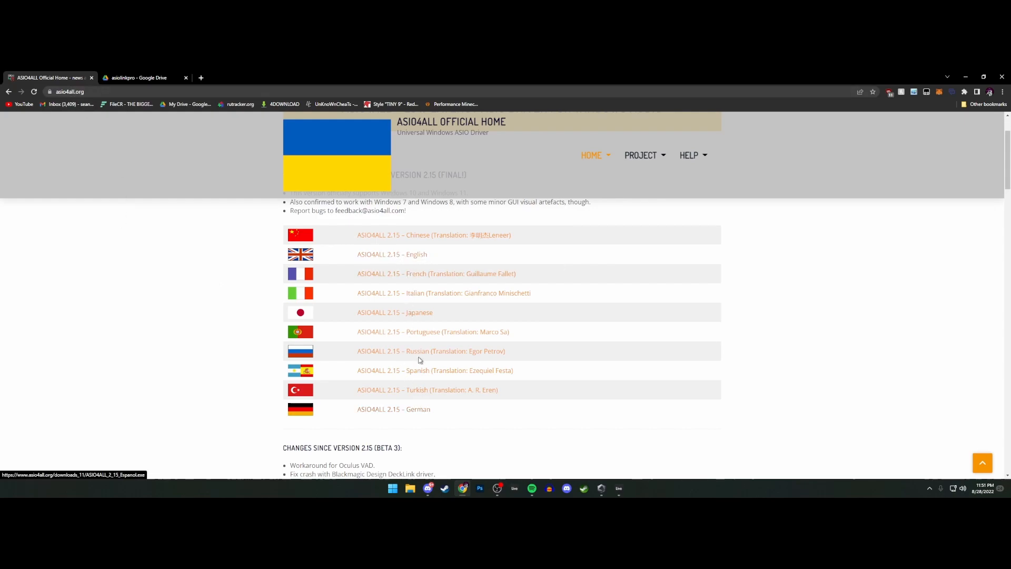
- Download the ASIO4ALL 2.15 English installer and launch it from the download bar
click(391, 254)
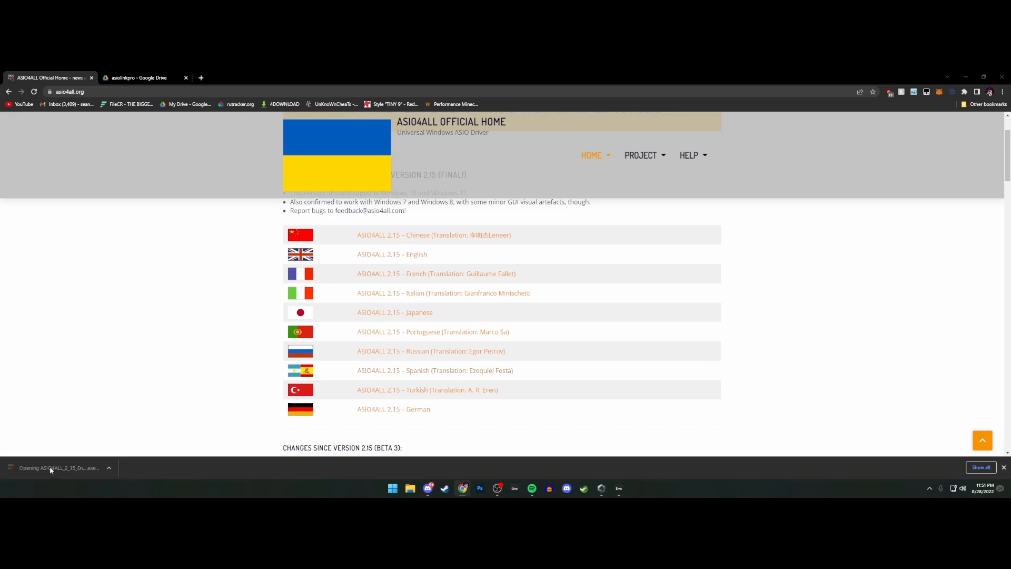
click(51, 467)
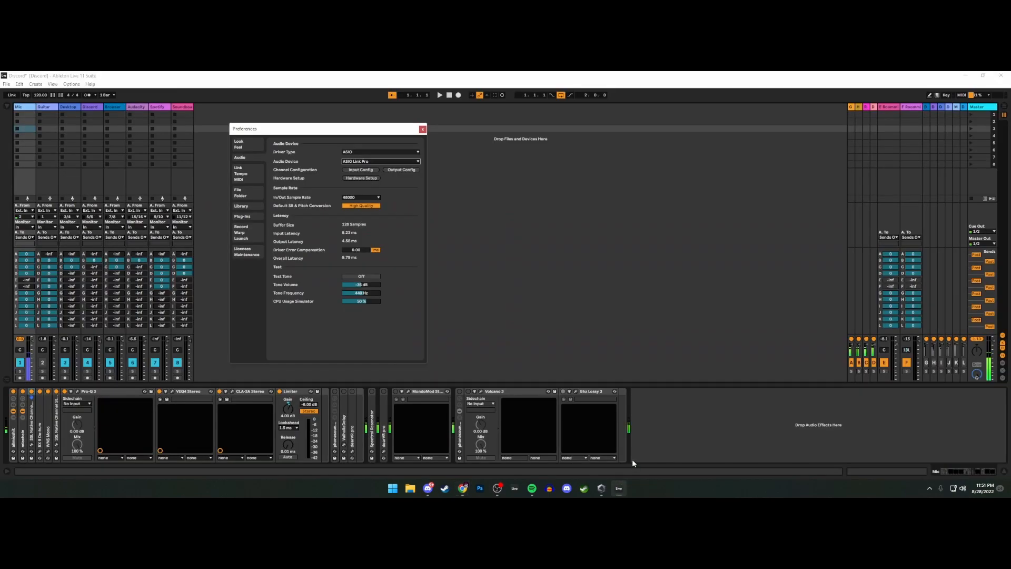
- Return to Live's Audio preferences with Driver Type ASIO and Audio Device ASIO Link Pro
click(422, 129)
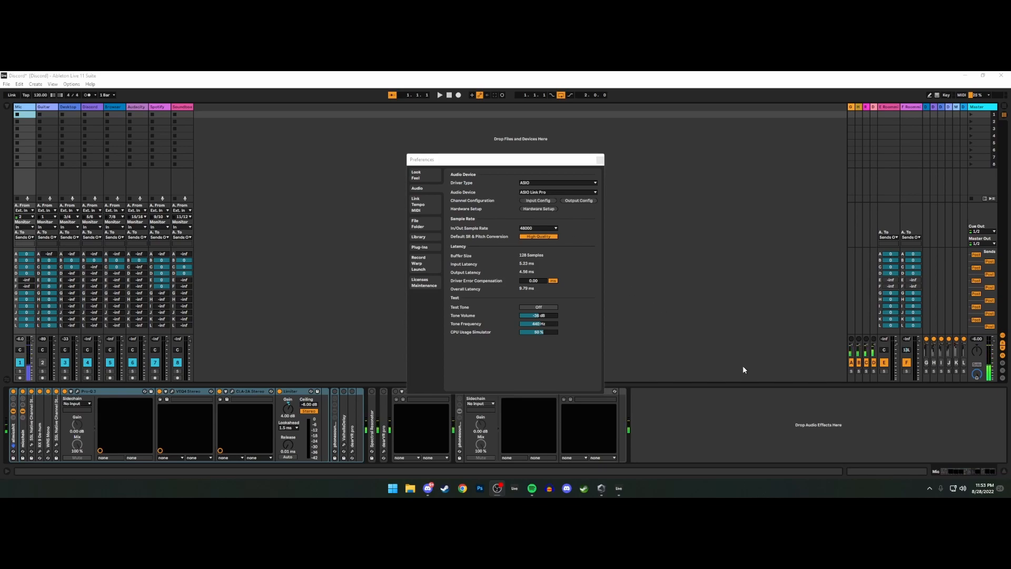
- Bring up ASIO Link Pro from the tray and list the available ASIO drivers to pick from
click(538, 209)
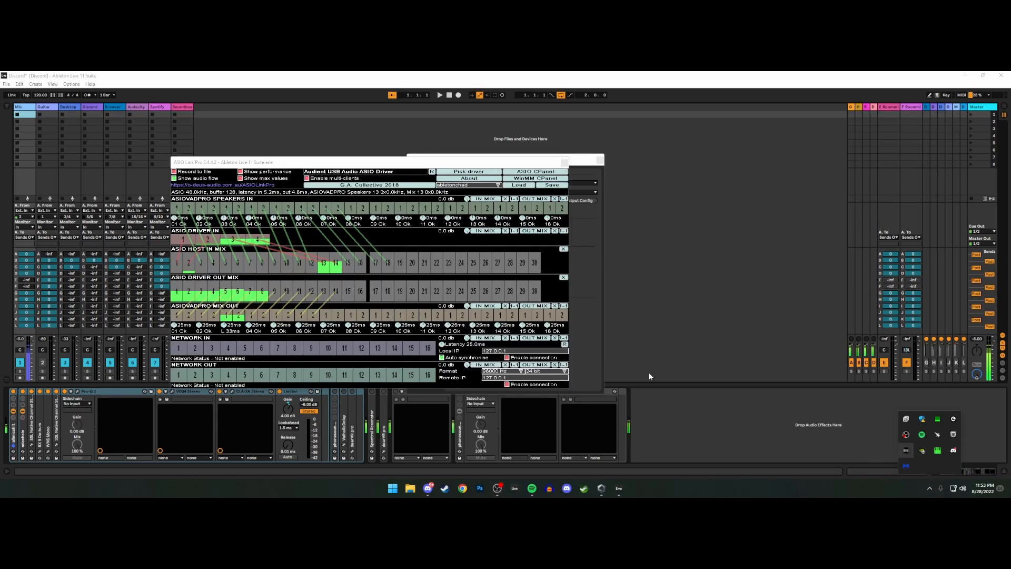
click(468, 170)
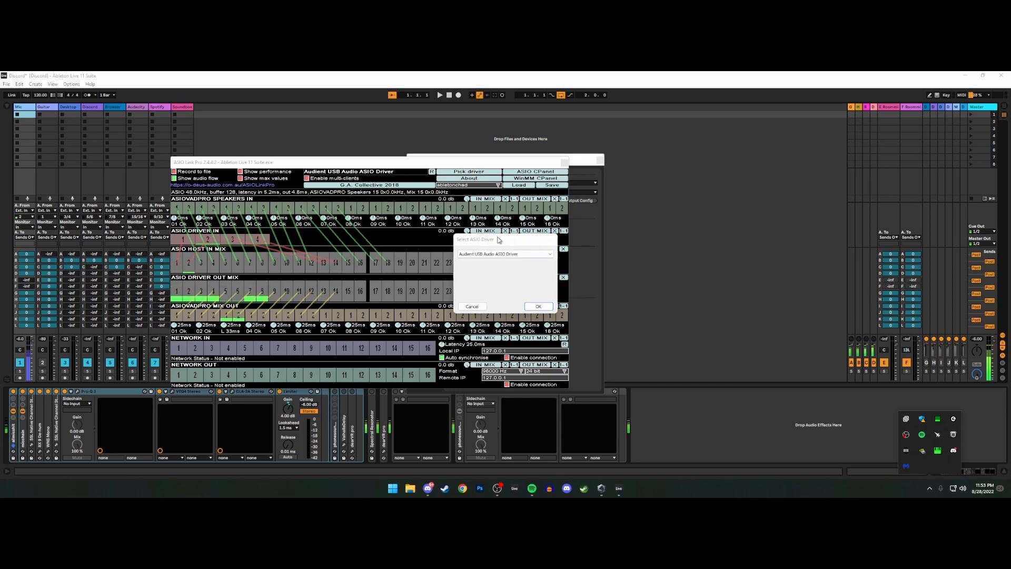
click(514, 271)
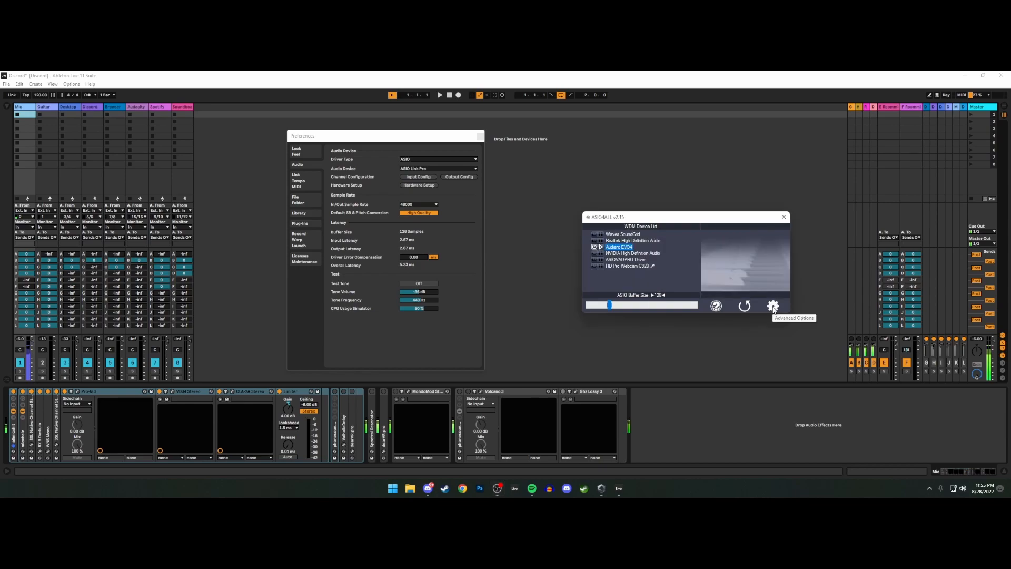
- Show ASIO4ALL's per-channel WDM Device List and toggle one channel's state
click(773, 306)
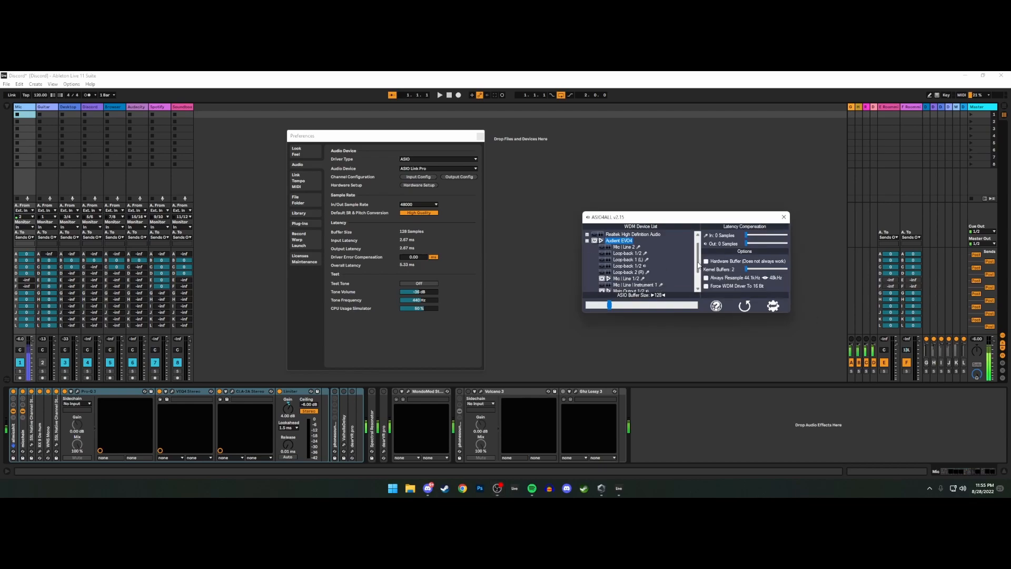
scroll(down, 3)
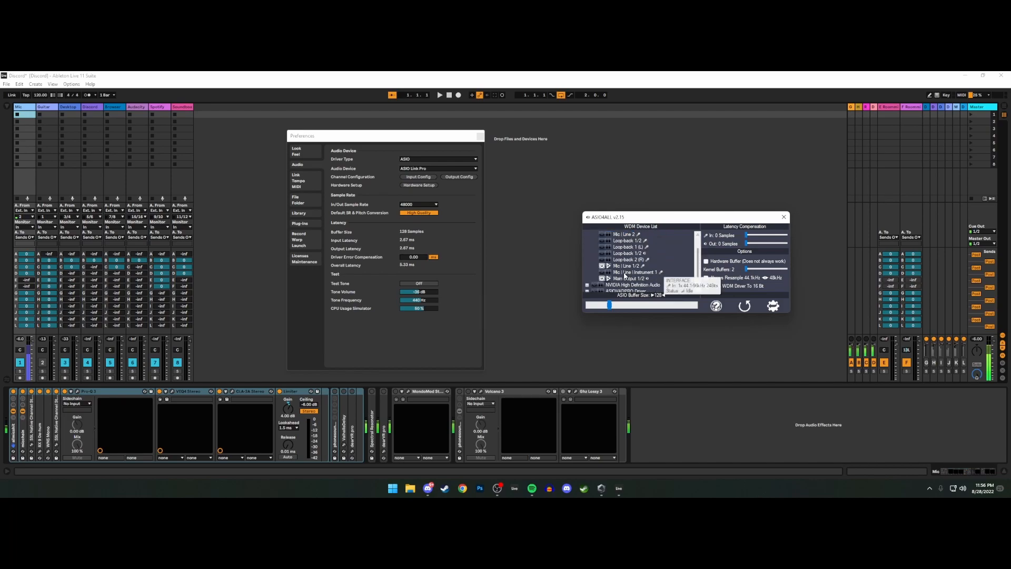
click(601, 266)
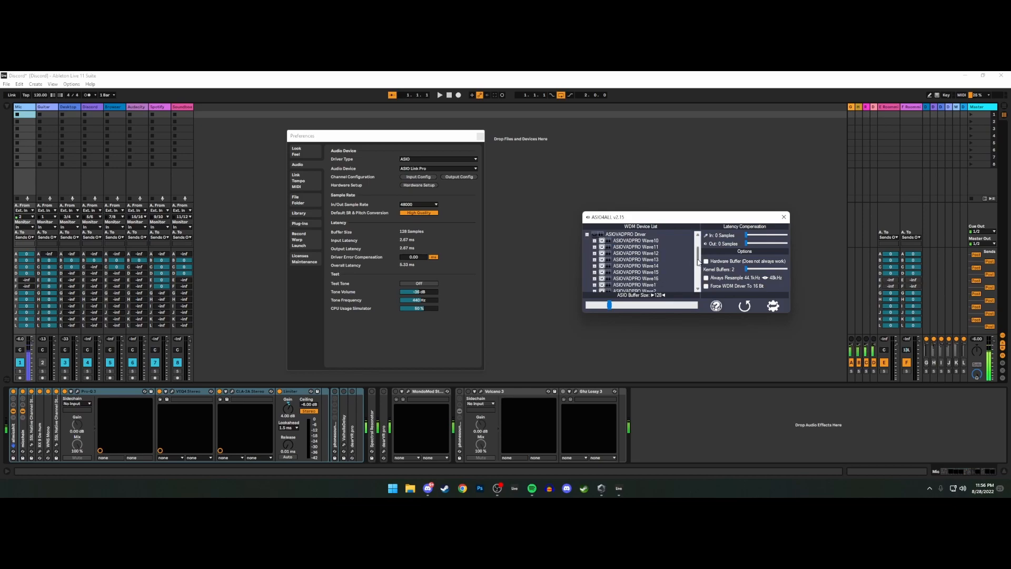
- Scroll down the WDM Device List to the ASIOVADPRO Driver Wave entries
scroll(down, 3)
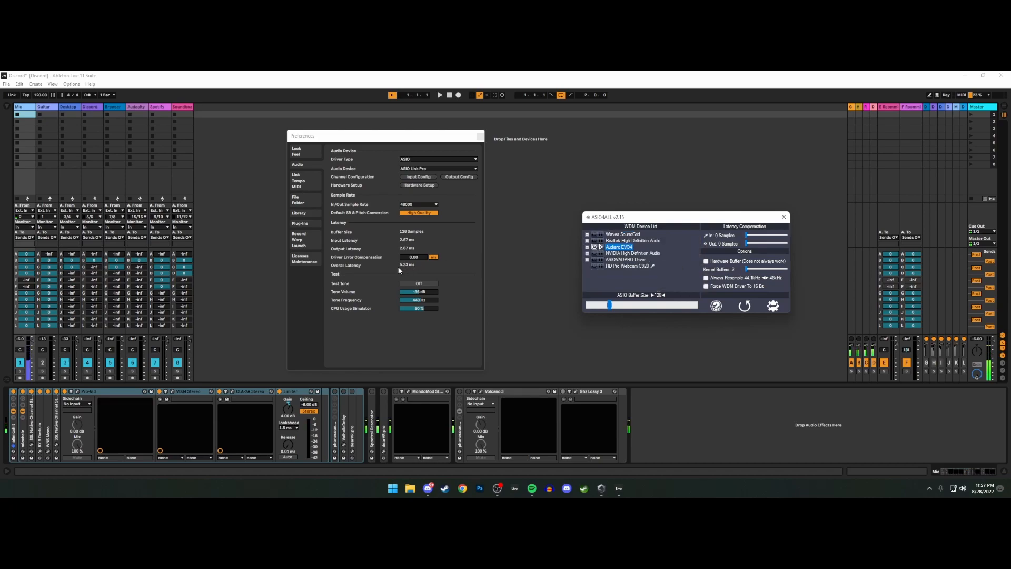
mouse_move(405, 273)
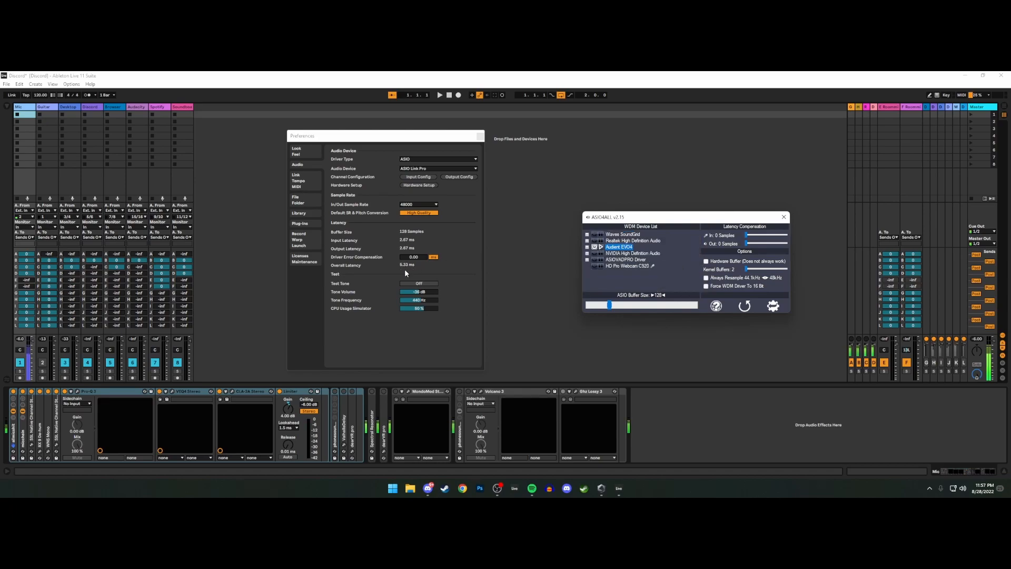